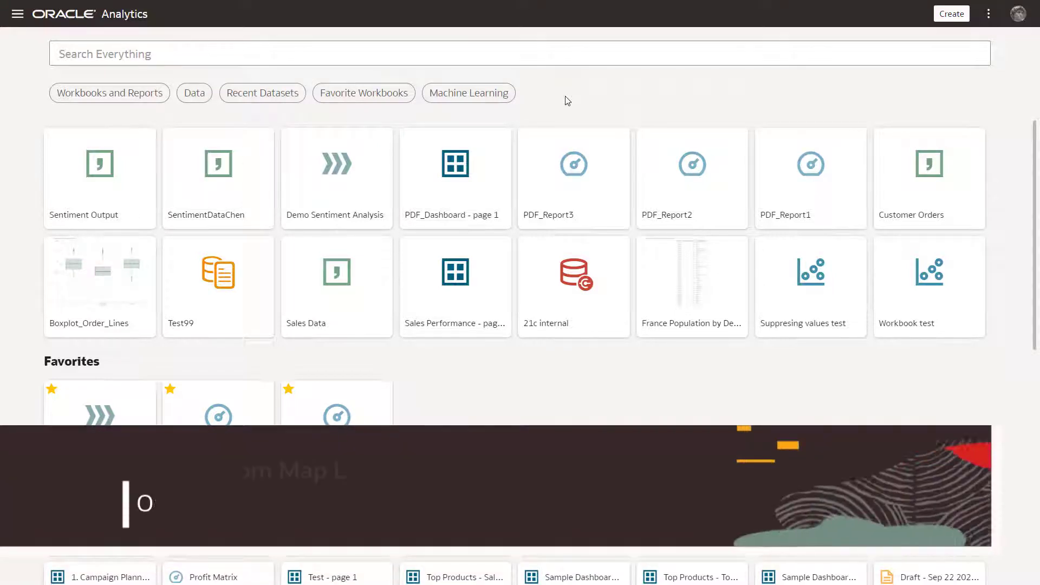
# Go to the administration Console from the home page navigation menu.
pyautogui.click(17, 13)
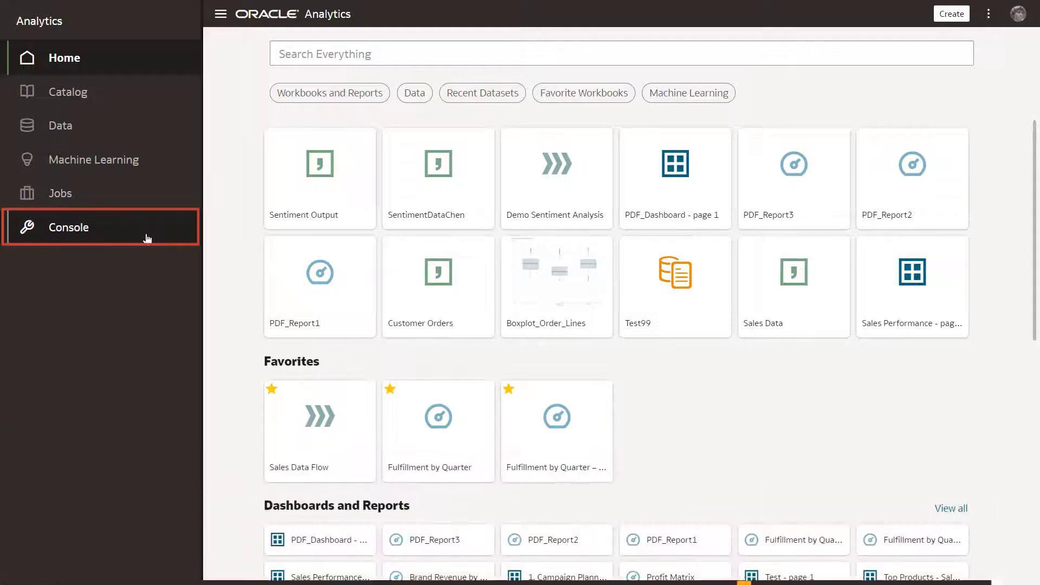
pyautogui.click(67, 226)
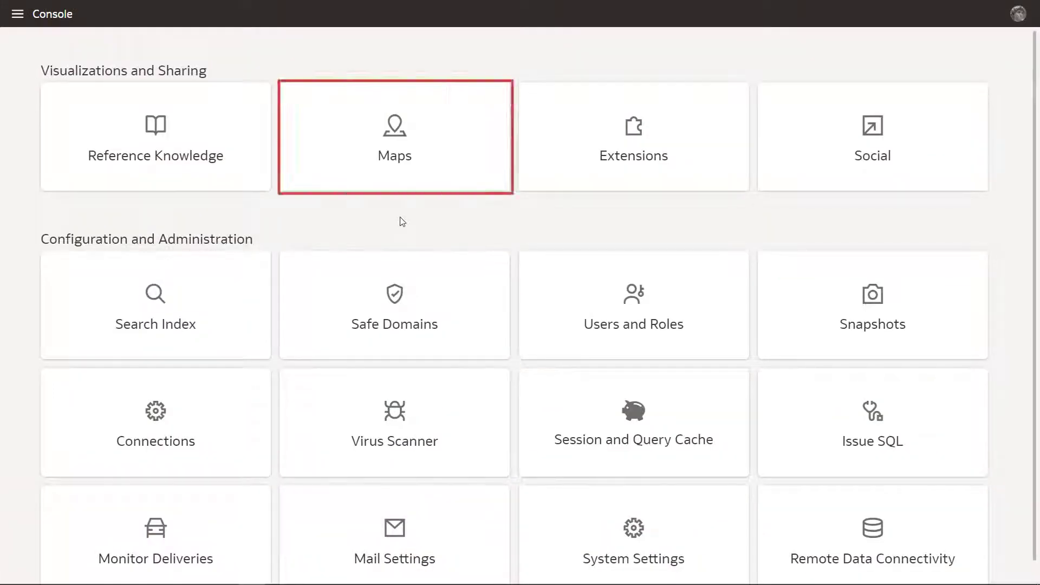
# Upload motorbike_HDXL883L2005.jpg as a new image background named Motorbike in Maps.
pyautogui.click(394, 136)
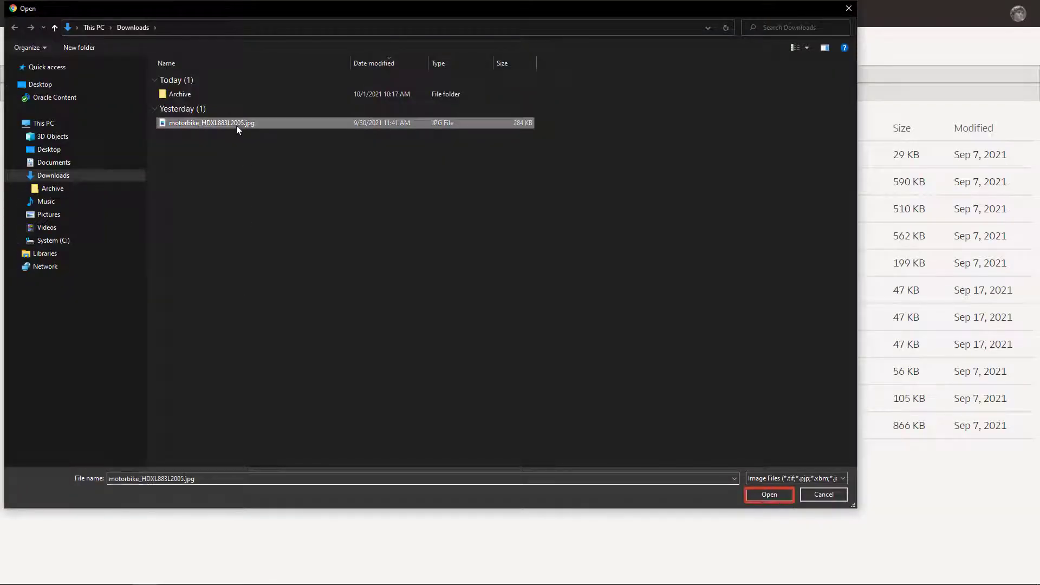
pyautogui.click(769, 494)
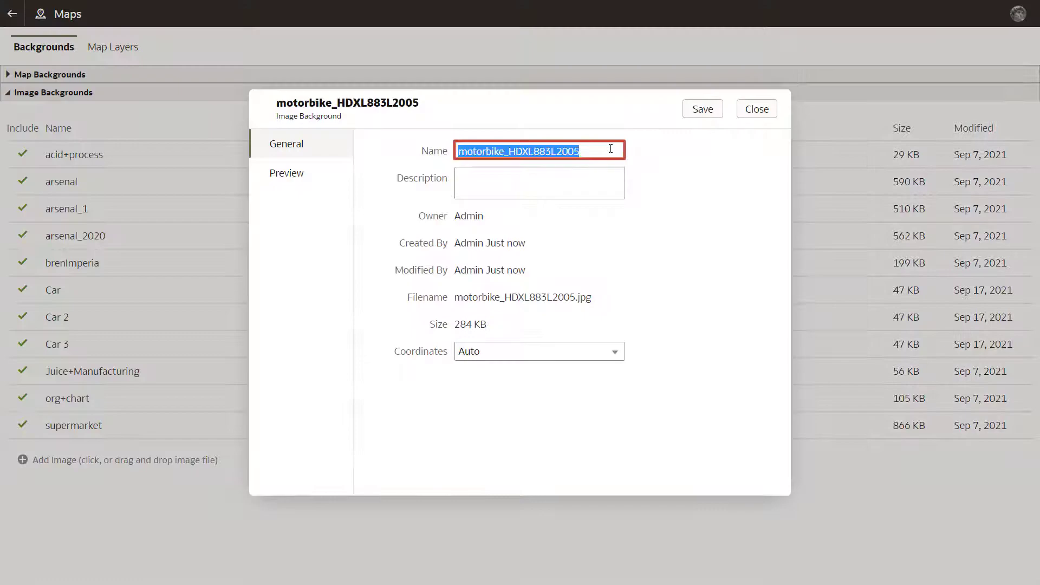
pyautogui.click(701, 109)
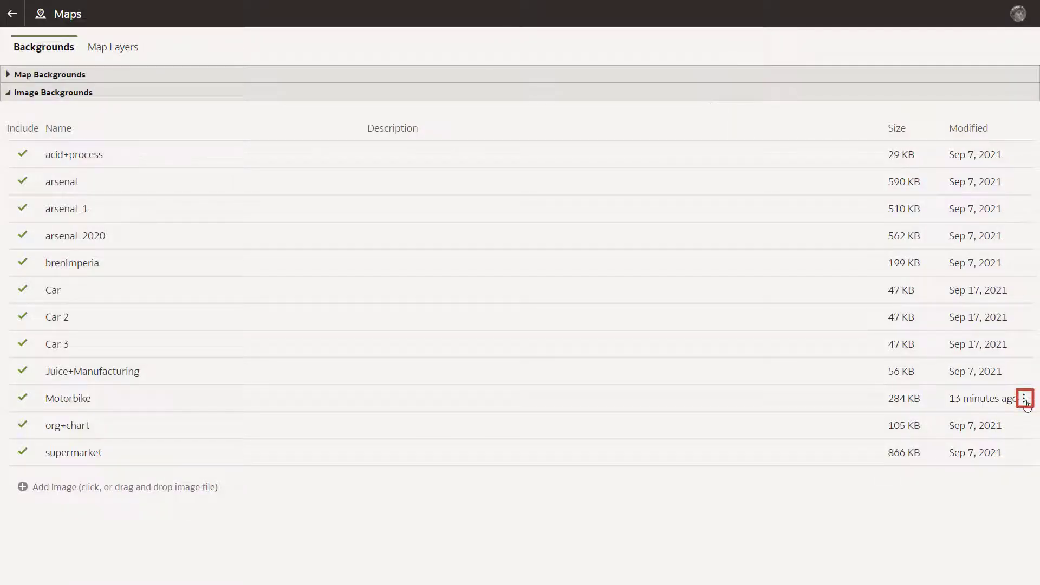
# Start a map layer on the Motorbike background, trace part PT, and switch to circles for the tyres.
pyautogui.click(1026, 398)
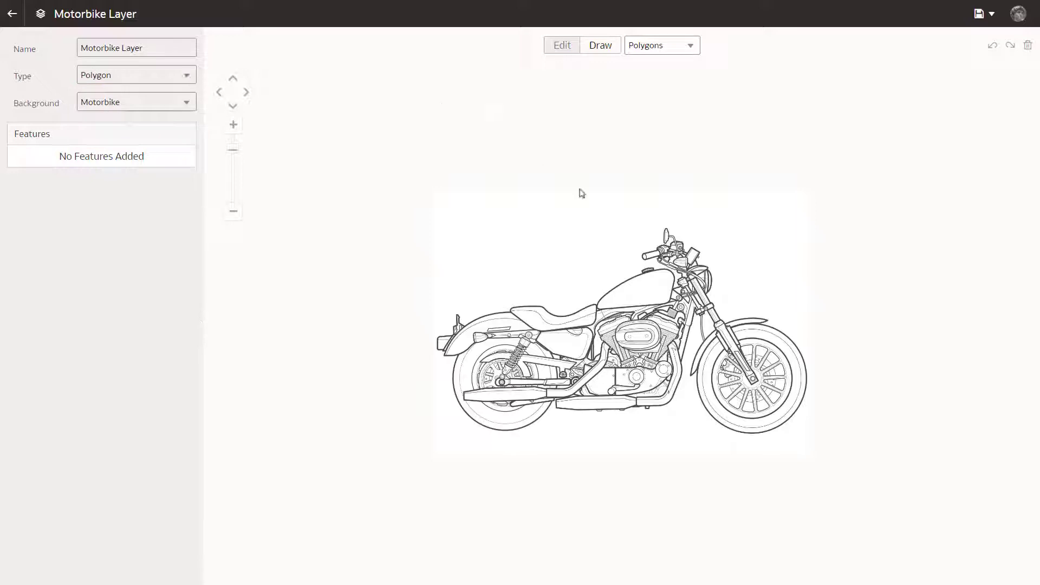
pyautogui.click(639, 276)
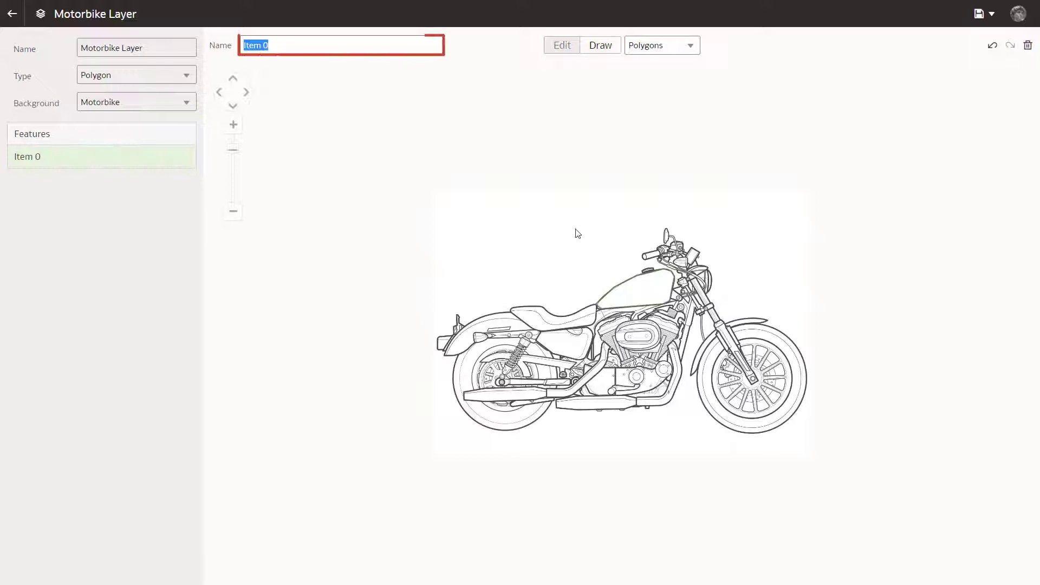
pyautogui.write('PT')
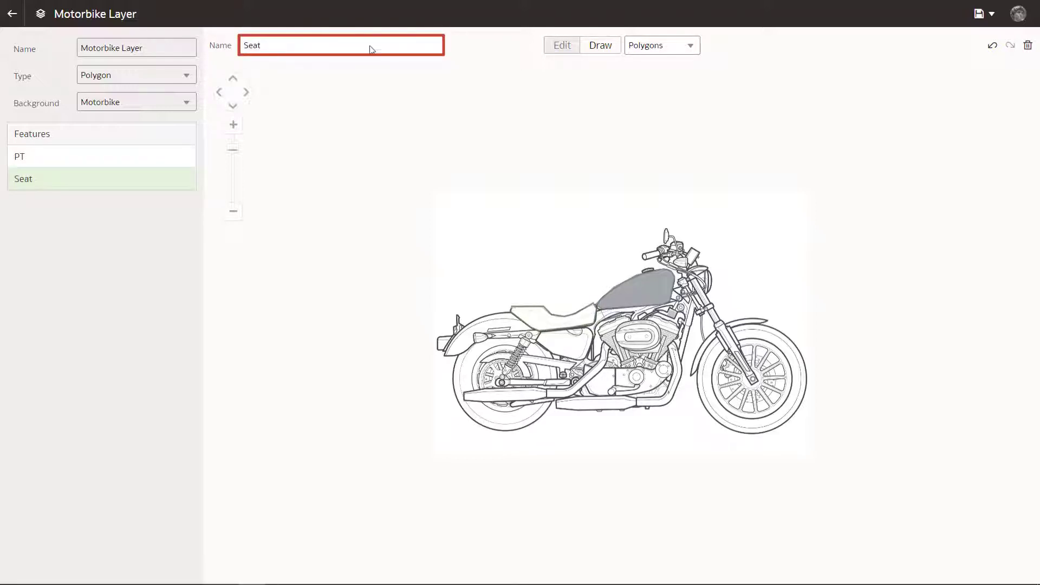
pyautogui.click(662, 46)
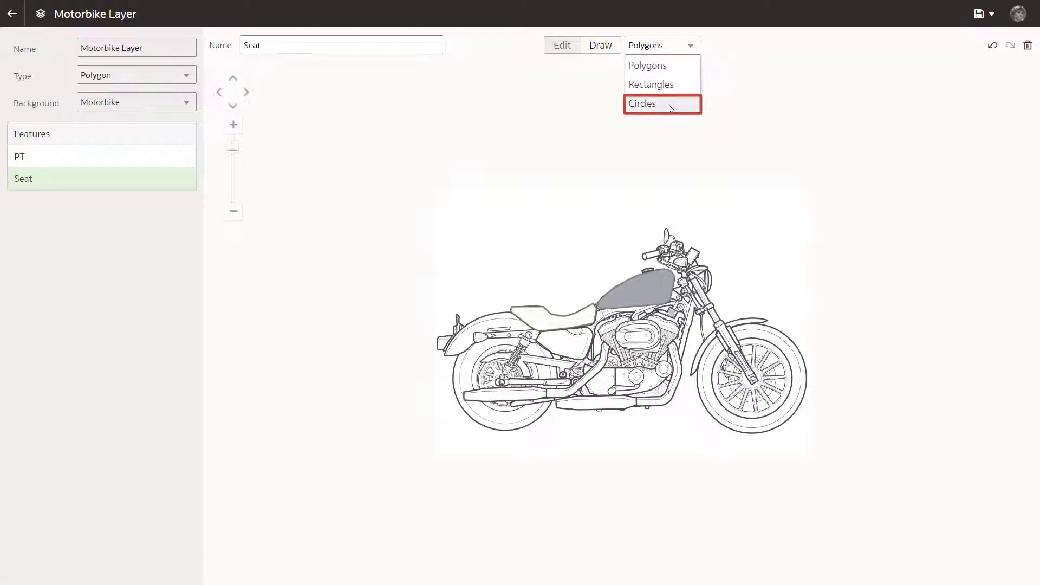
pyautogui.click(641, 104)
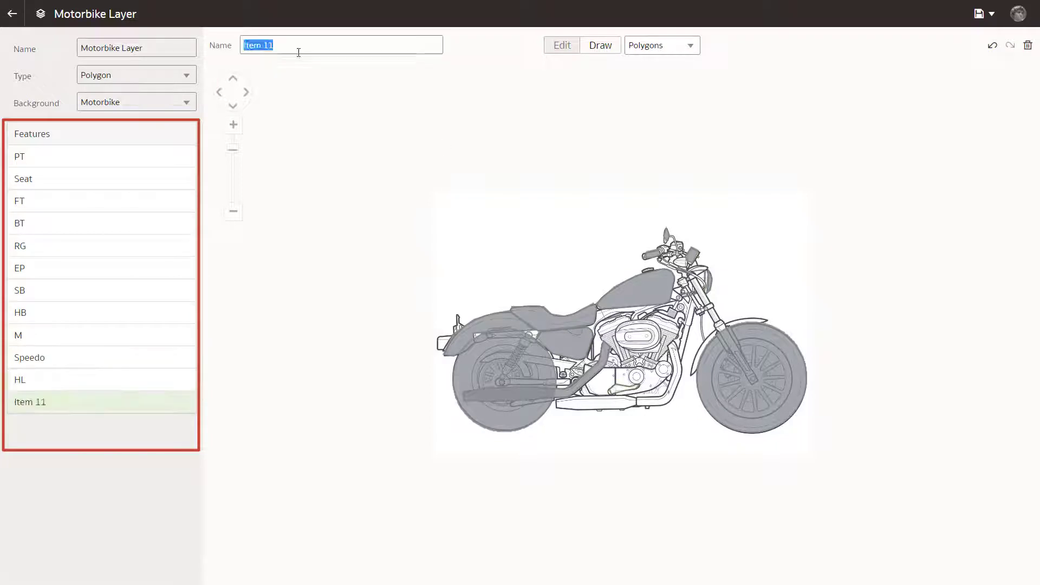
# Name the last feature SE and save the Motorbike Layer.
pyautogui.write('SE')
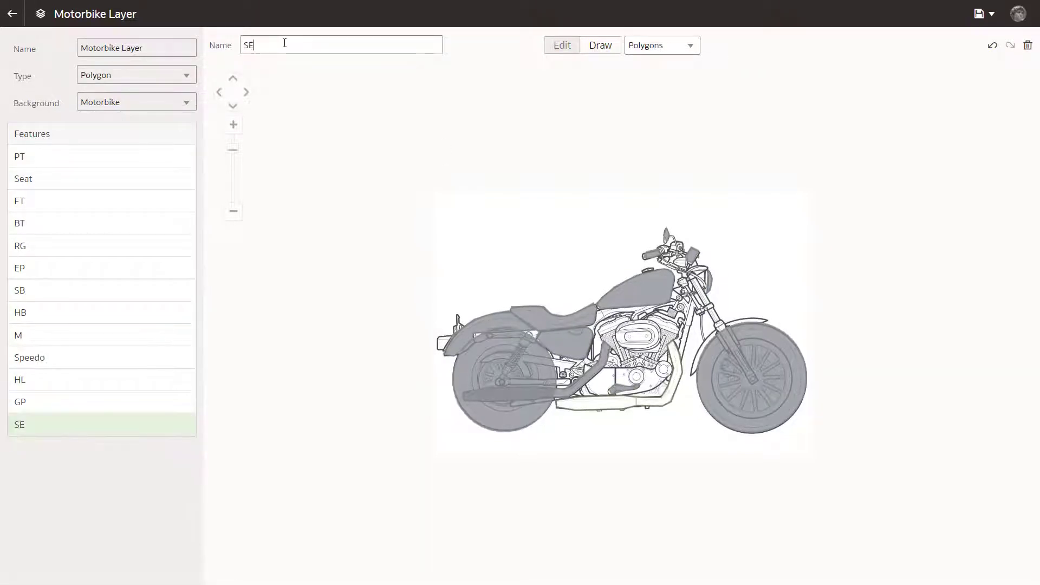
pyautogui.click(982, 13)
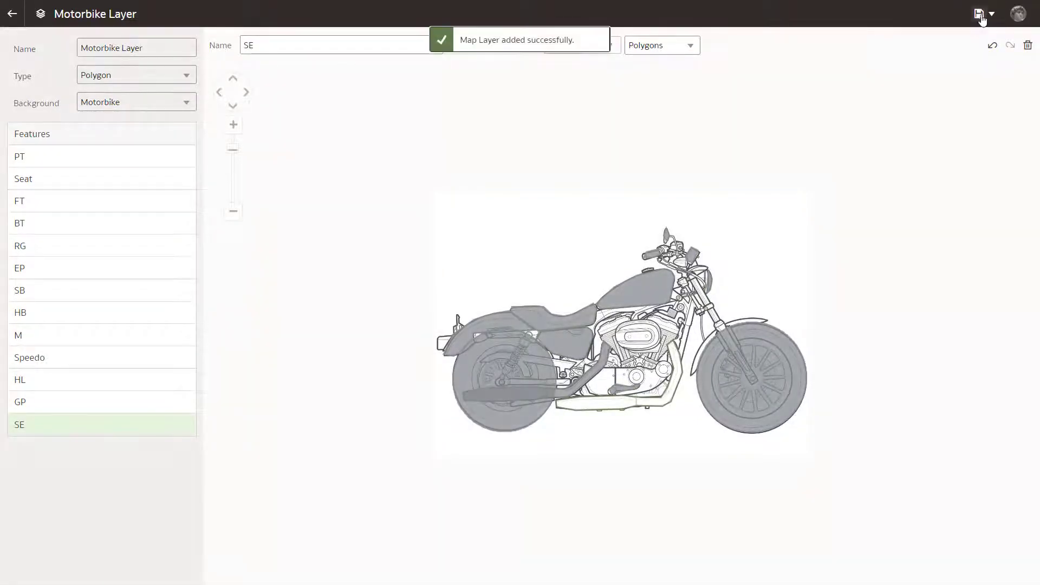
pyautogui.click(12, 13)
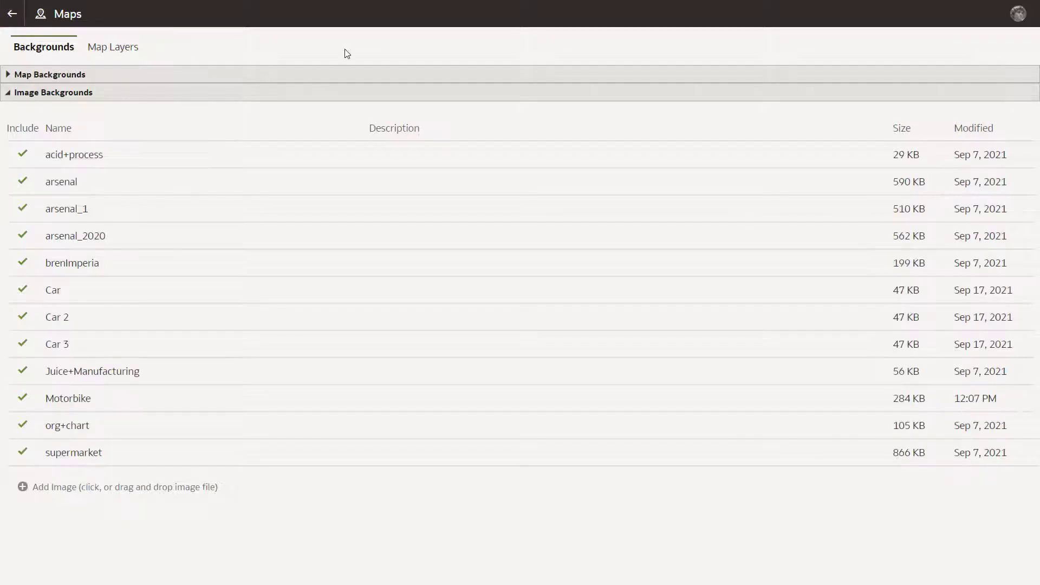
# Verify Motorbike Layer appears under Custom Map Layers, then return to the home page.
pyautogui.click(110, 47)
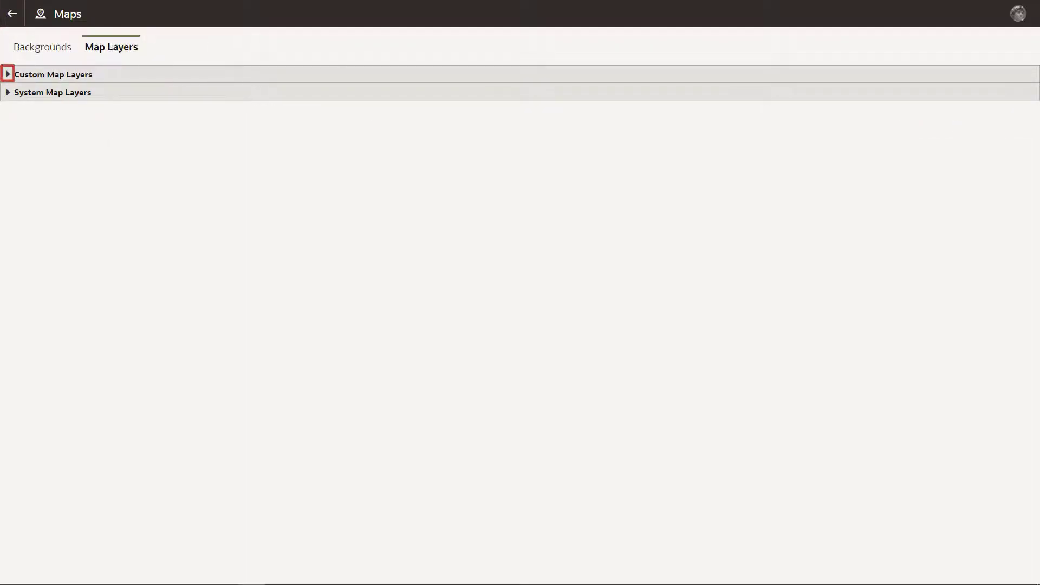
pyautogui.click(7, 75)
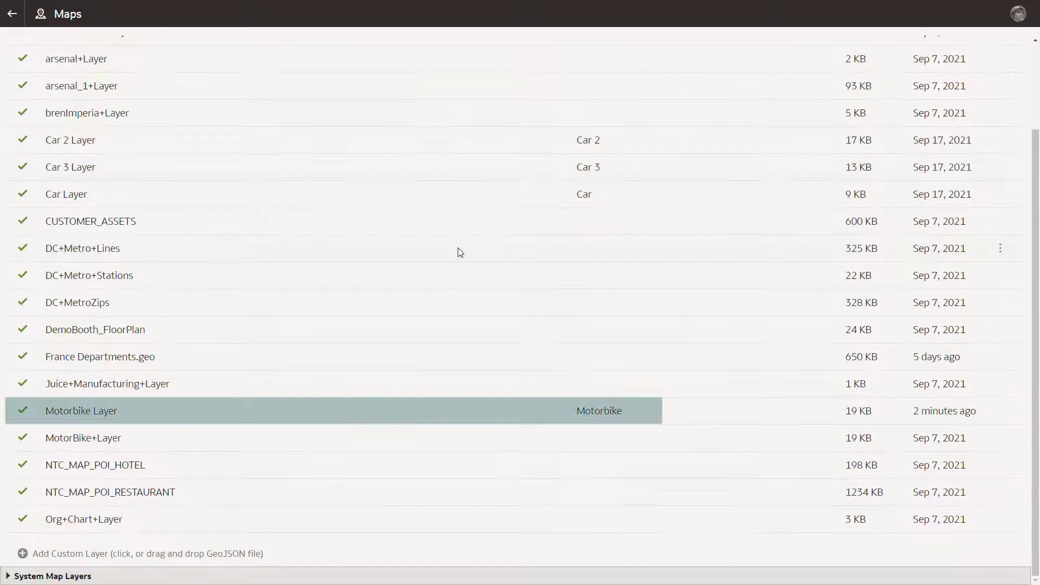
pyautogui.click(14, 13)
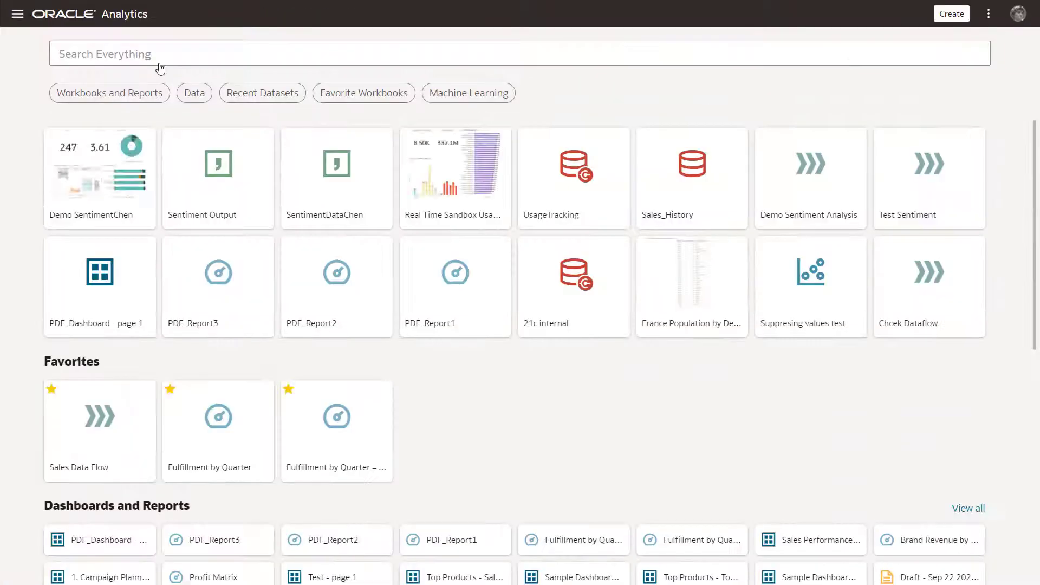
# Create a new dataset by uploading MotorBike.xlsx and adding it.
pyautogui.click(950, 13)
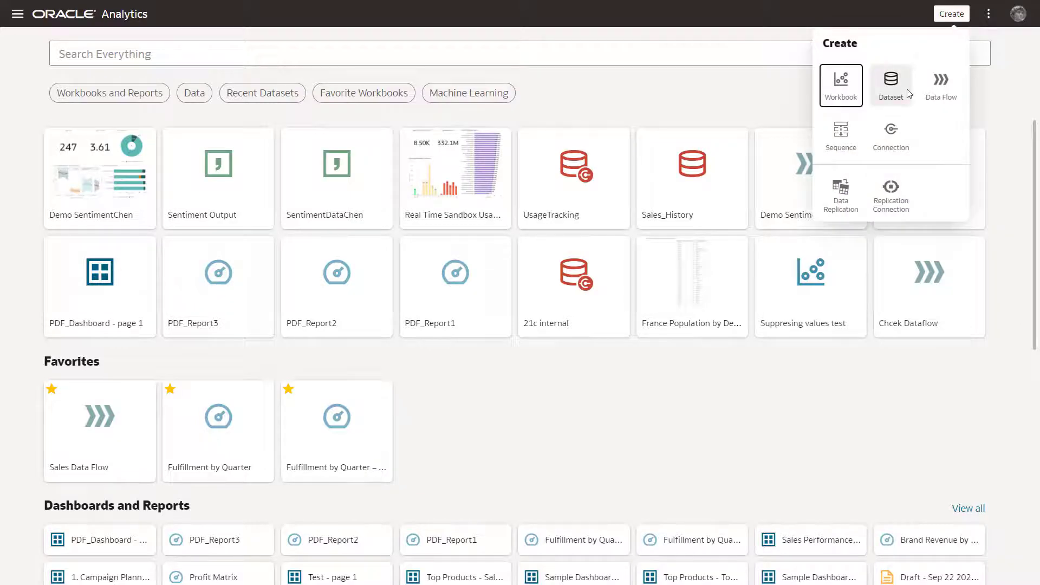
pyautogui.click(891, 85)
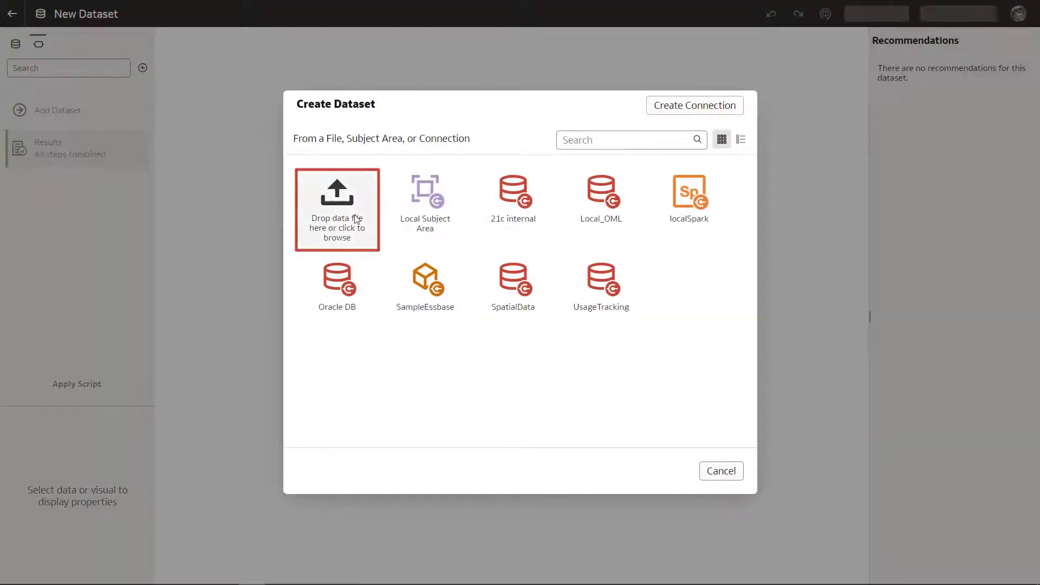
pyautogui.click(337, 209)
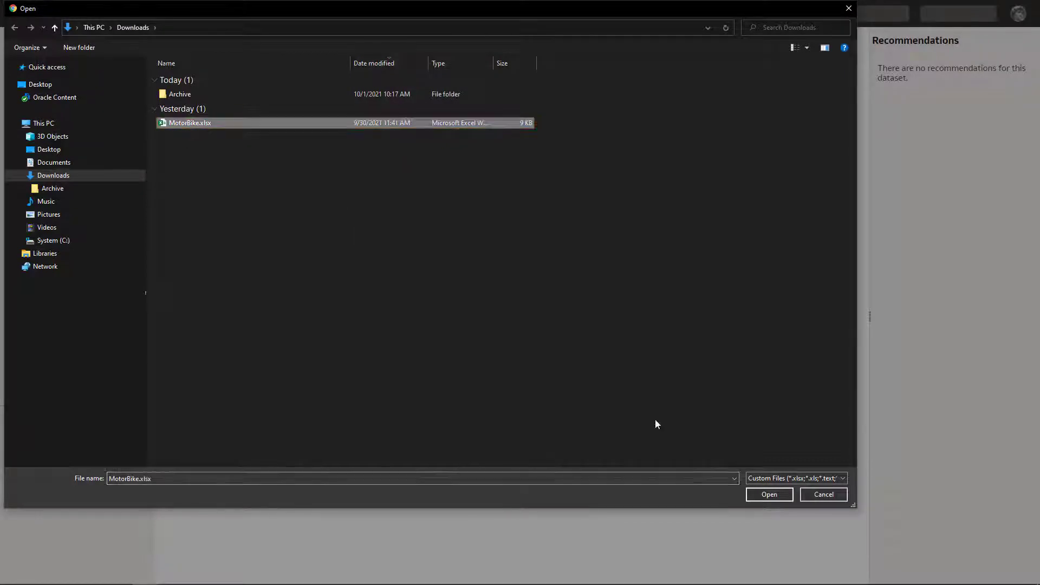
pyautogui.click(769, 494)
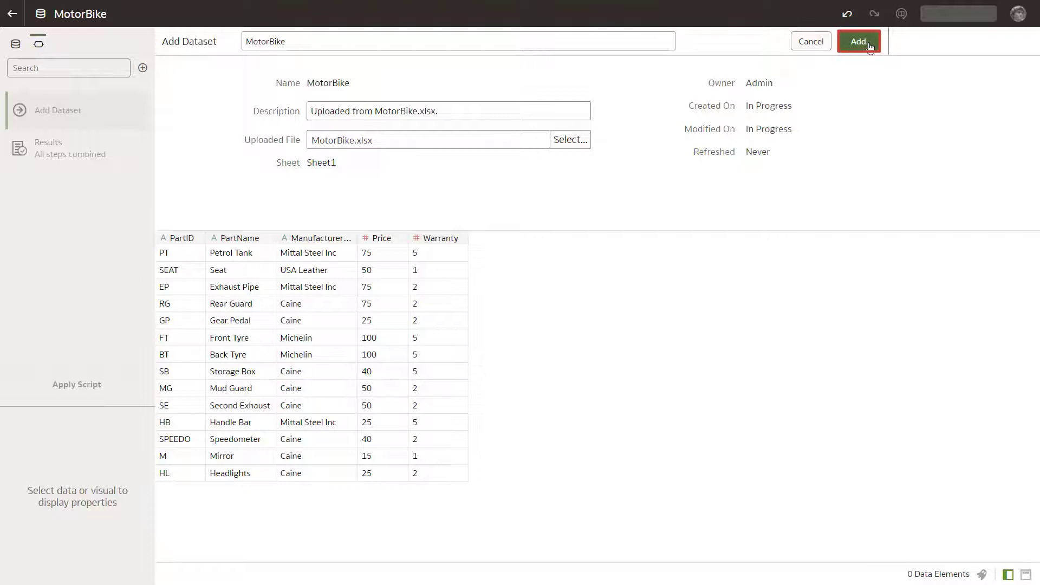
pyautogui.click(858, 41)
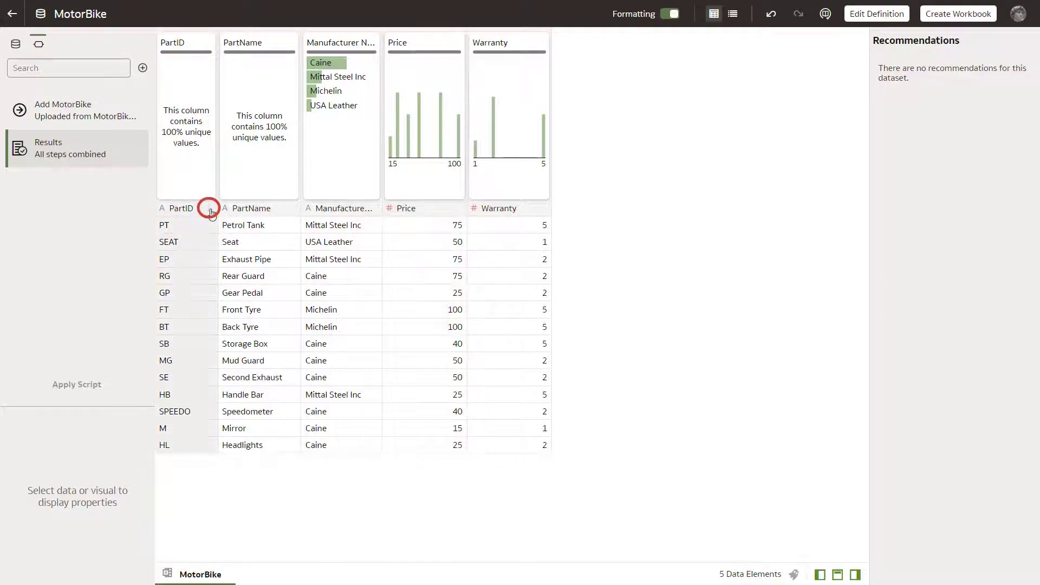
# Set PartID's Location Details to the Motorbike Layer so its values match the part shapes.
pyautogui.click(208, 209)
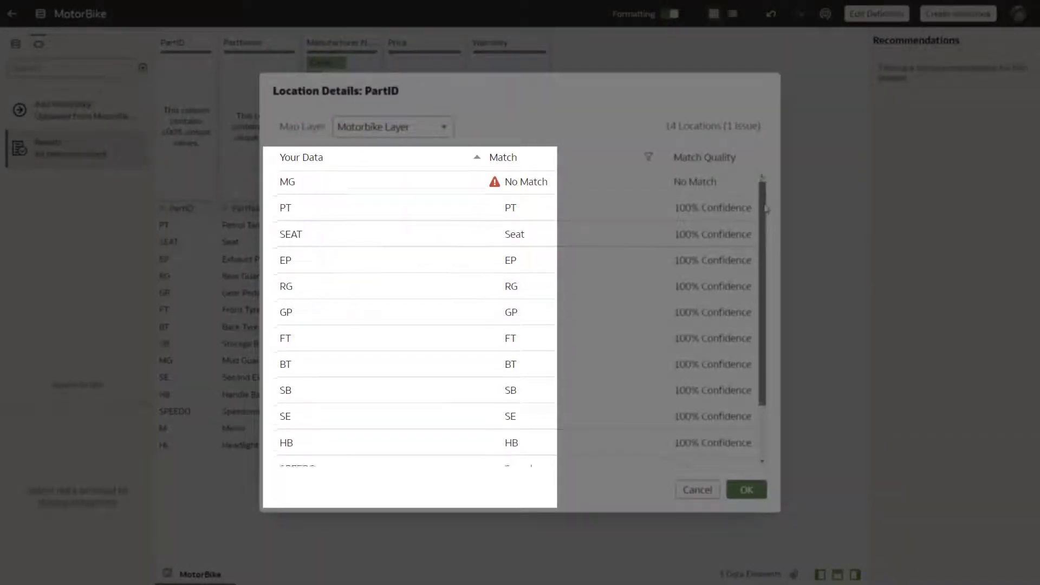
pyautogui.moveTo(746, 490)
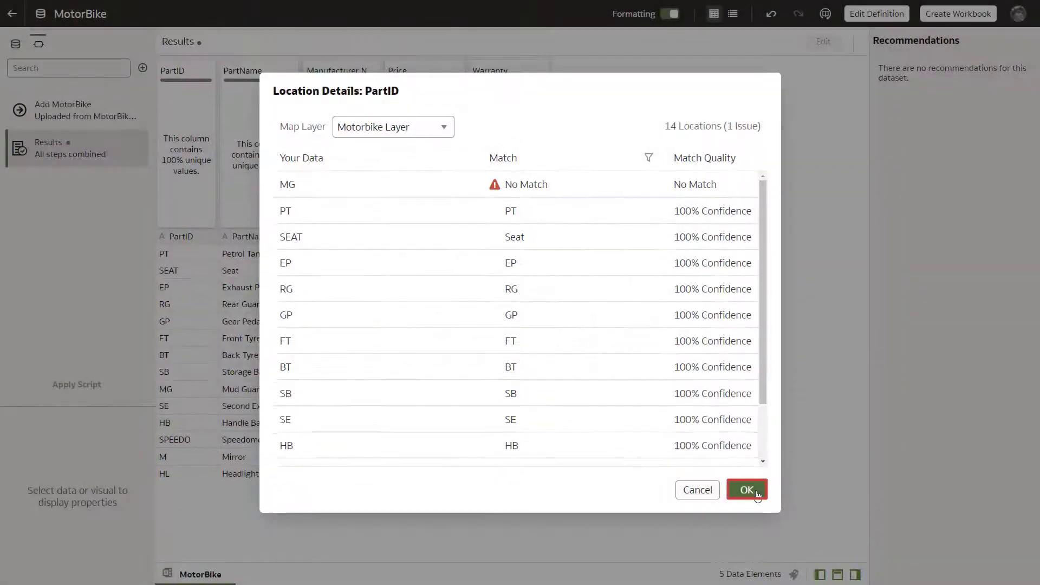
pyautogui.click(745, 490)
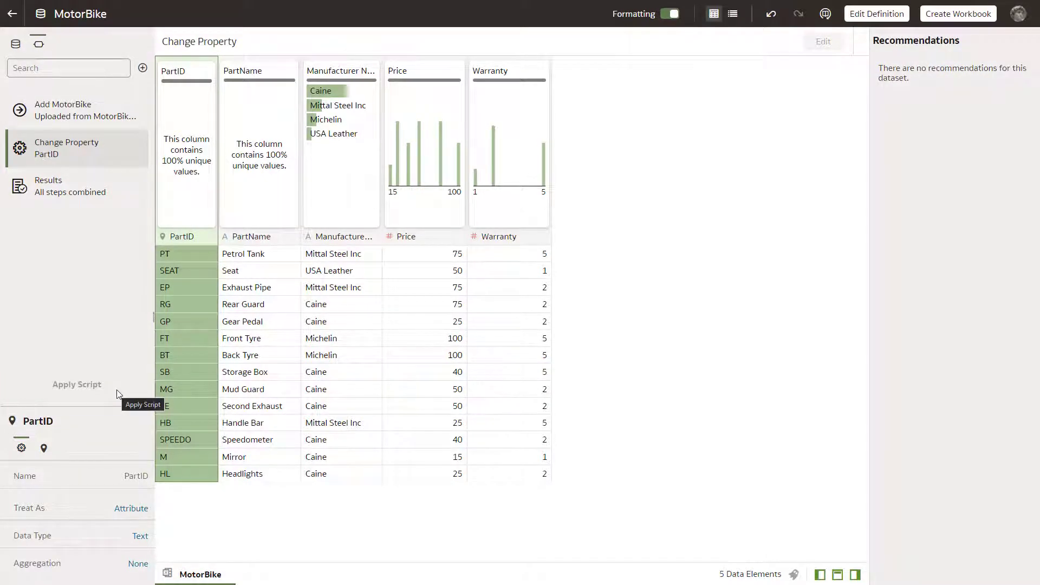
pyautogui.moveTo(612, 237)
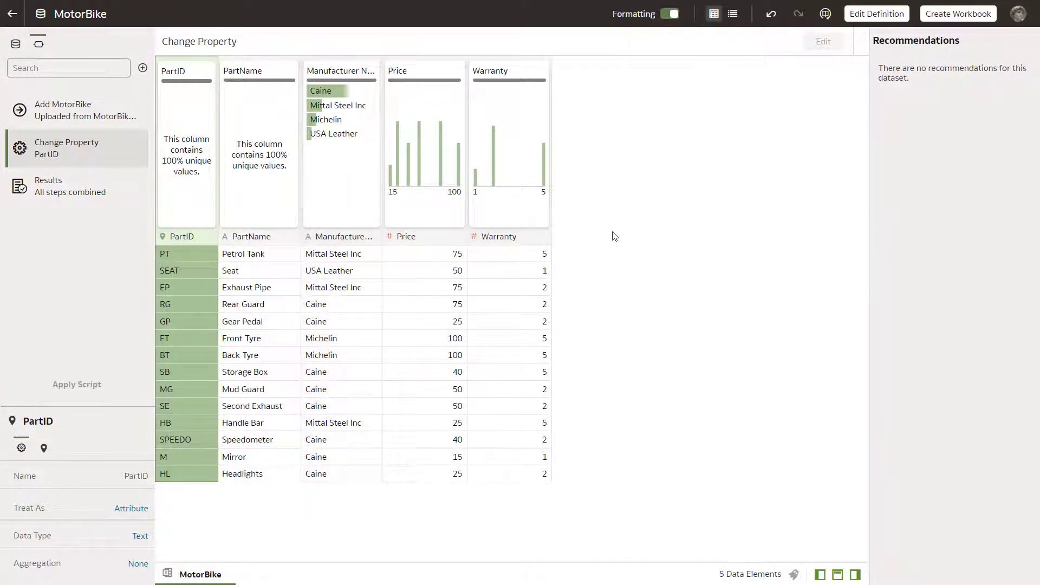
pyautogui.moveTo(957, 13)
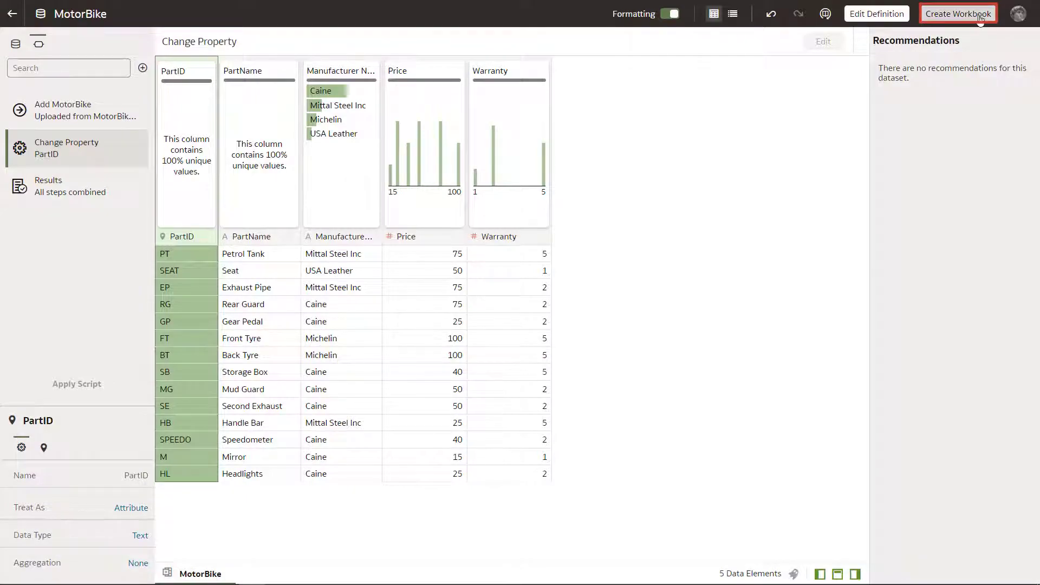
# Create a workbook from MotorBike and colour the part map by Manufacturer Name.
pyautogui.click(958, 13)
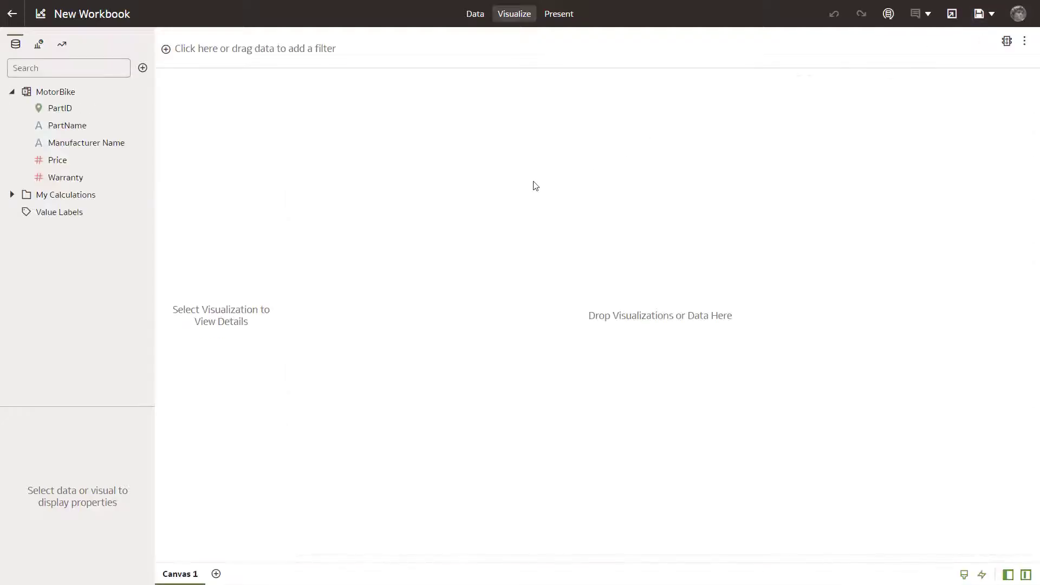
pyautogui.click(59, 108)
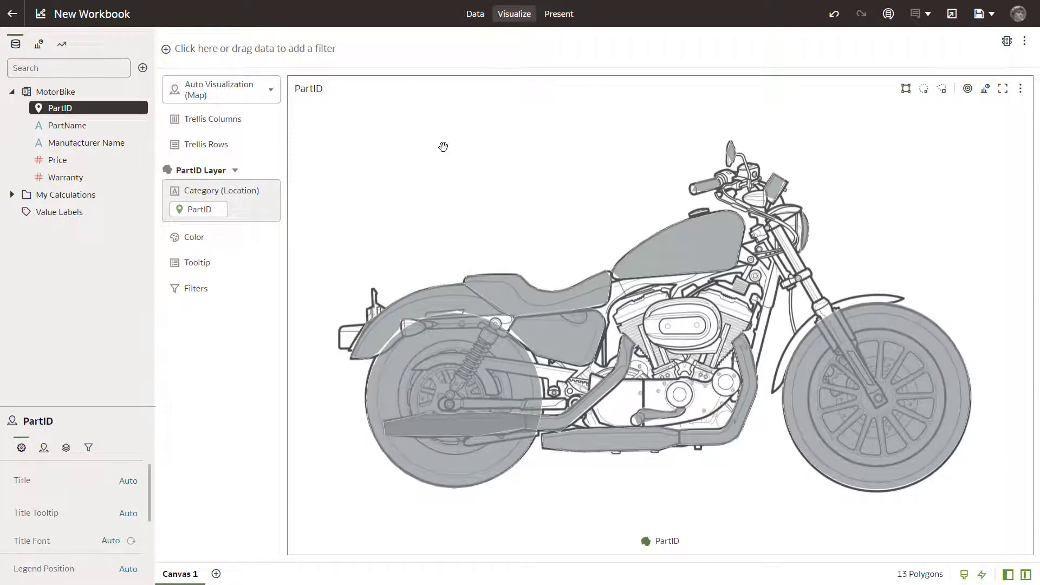
pyautogui.click(85, 143)
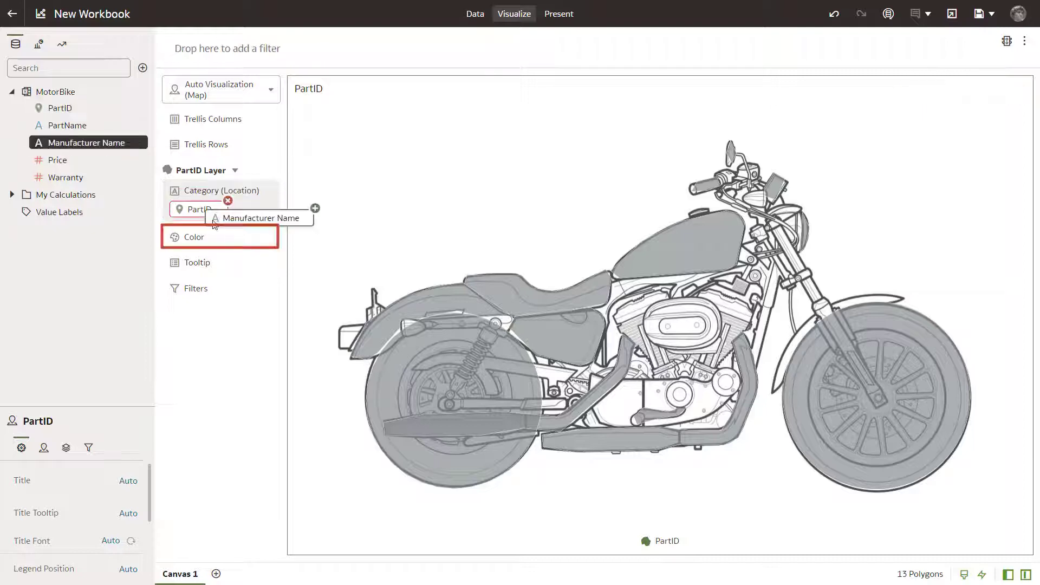
pyautogui.moveTo(260, 218); pyautogui.dragTo(219, 237)
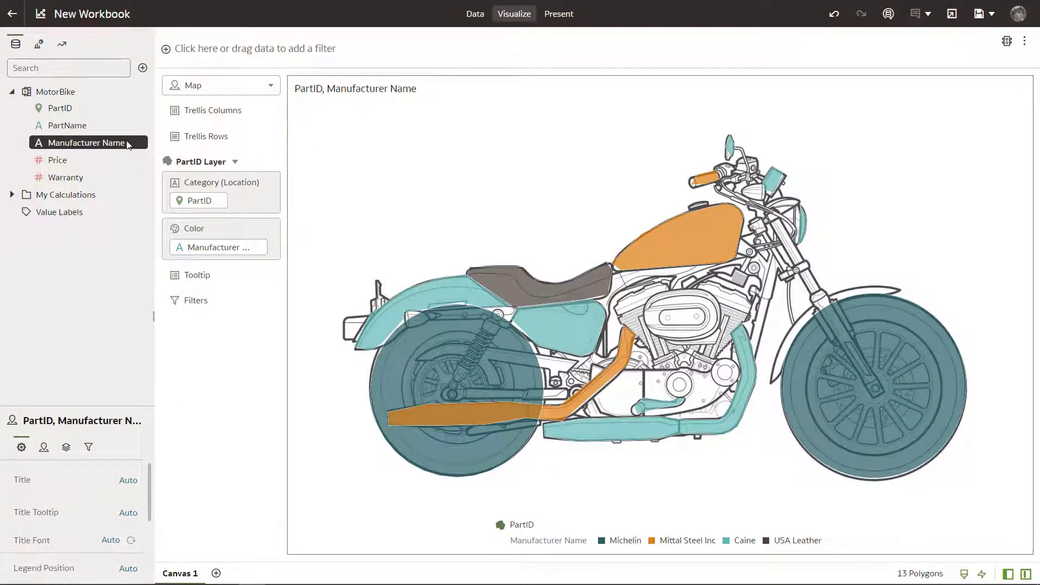
# Create the best visualization from Manufacturer Name and Warranty.
pyautogui.click(87, 143)
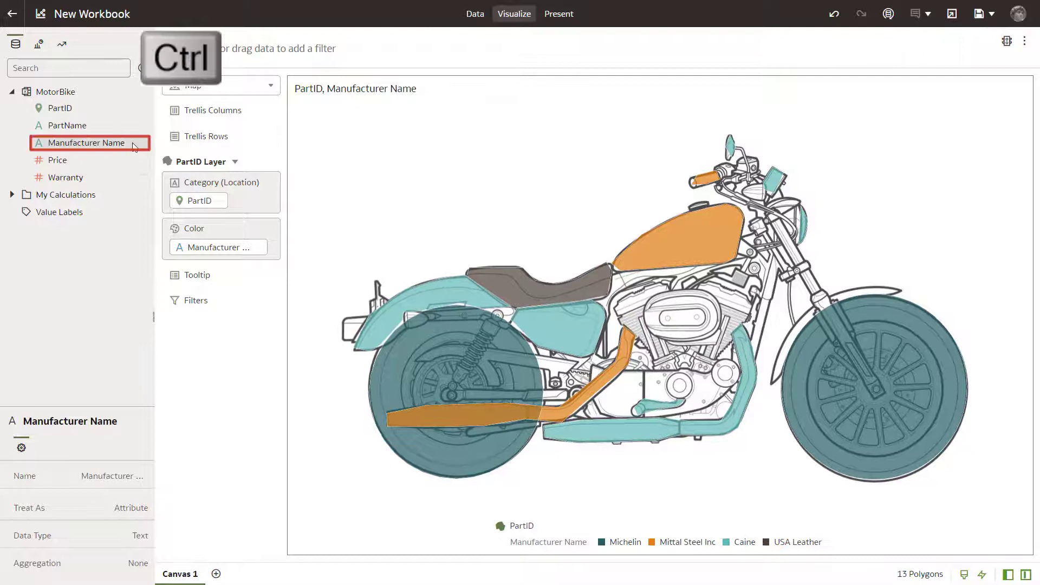
pyautogui.click(64, 177)
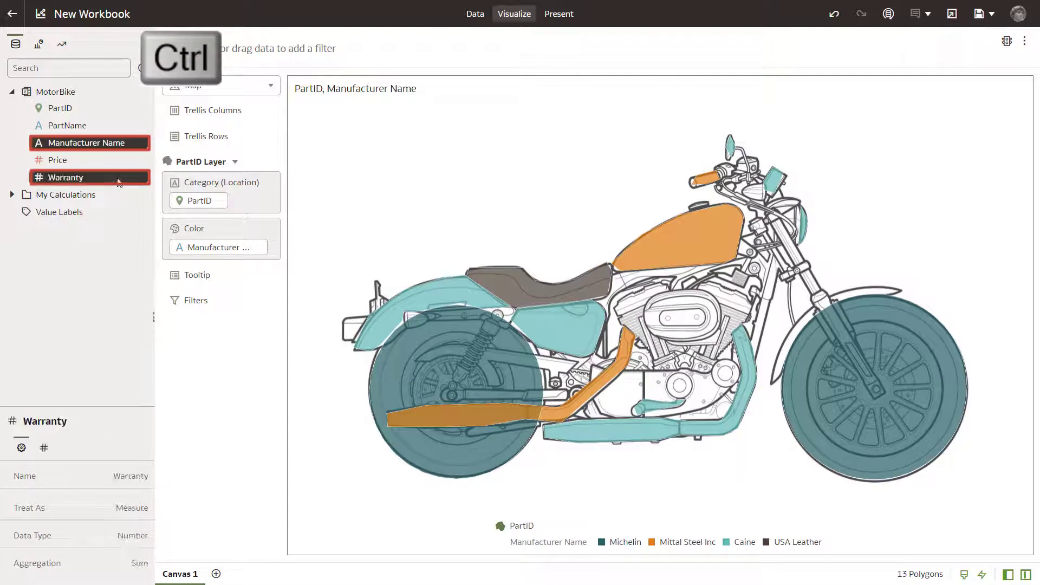
pyautogui.rightClick(90, 176)
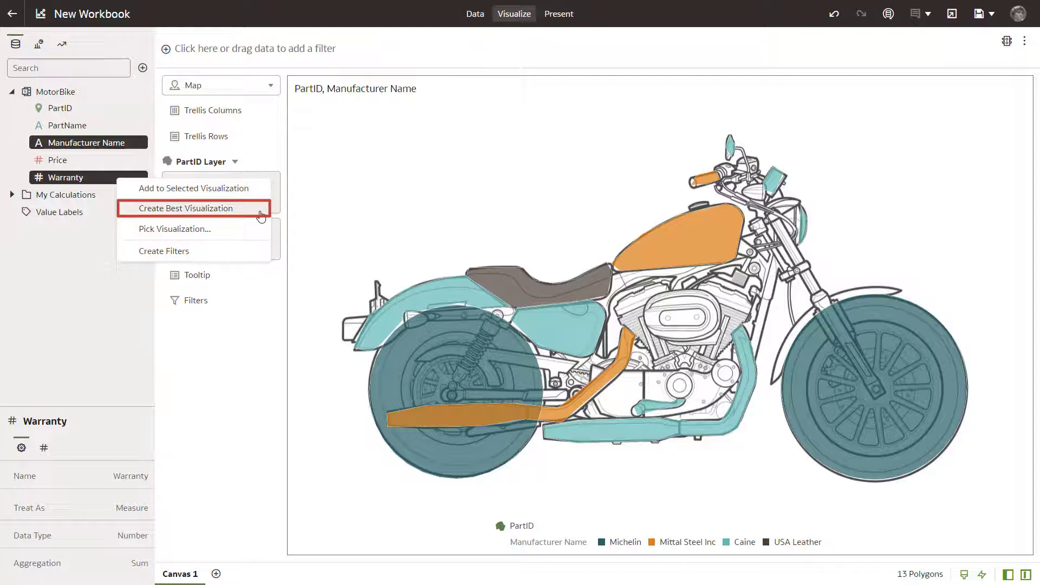
pyautogui.click(187, 208)
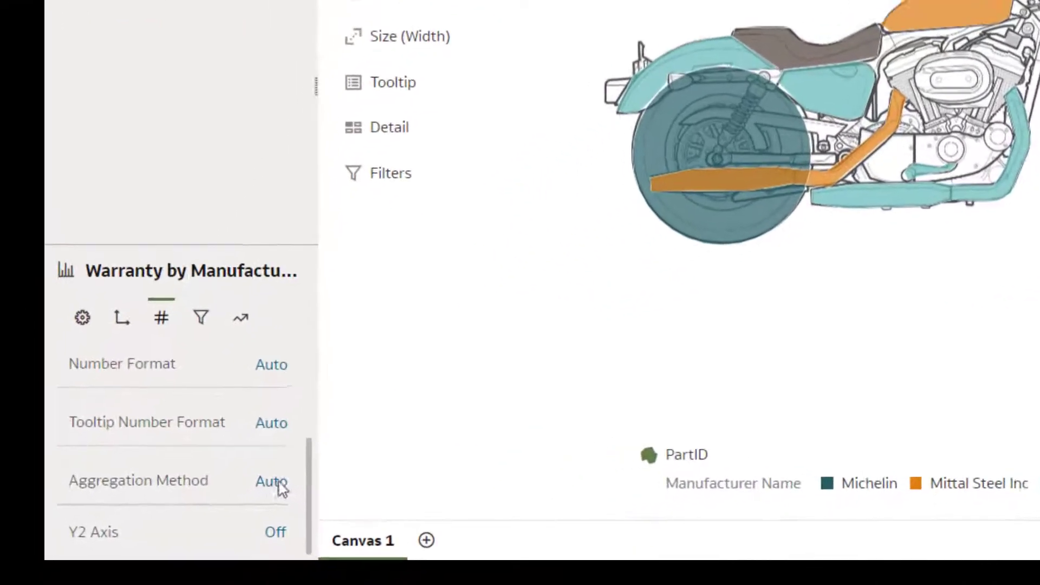
# Set the Warranty values to Average aggregation, aggregated by PartID.
pyautogui.click(271, 481)
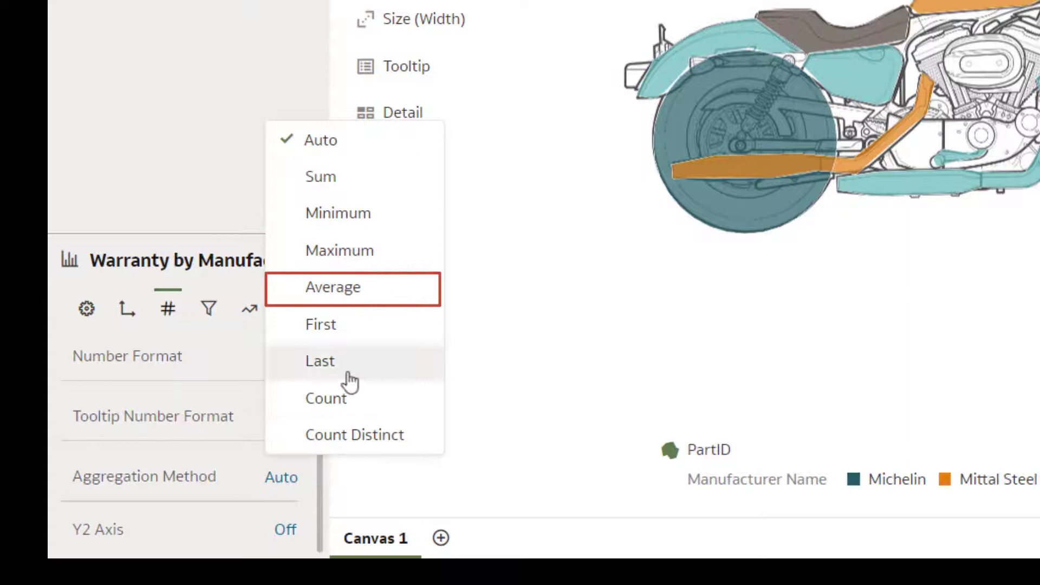
pyautogui.click(333, 287)
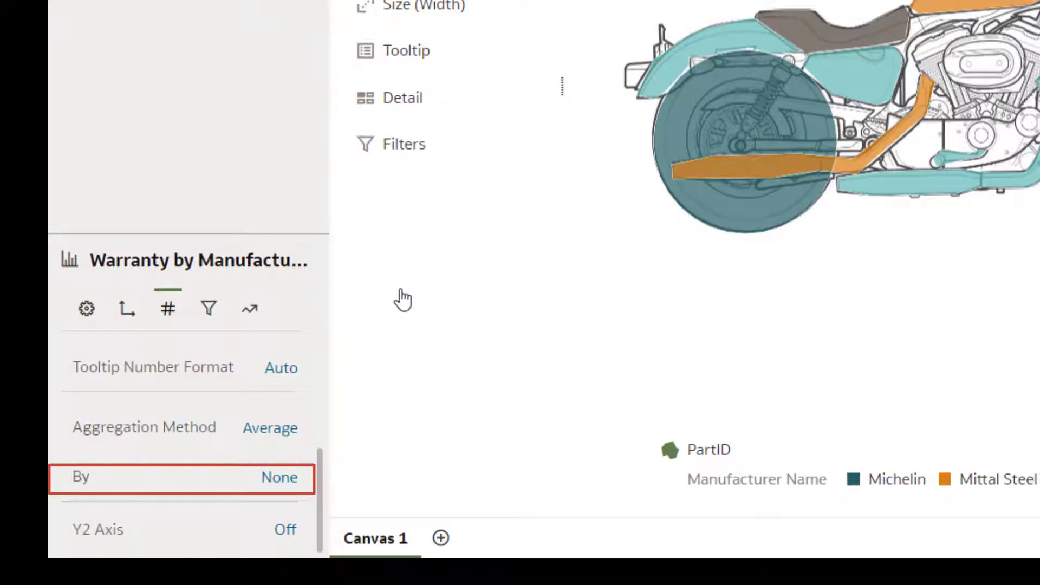
pyautogui.click(278, 477)
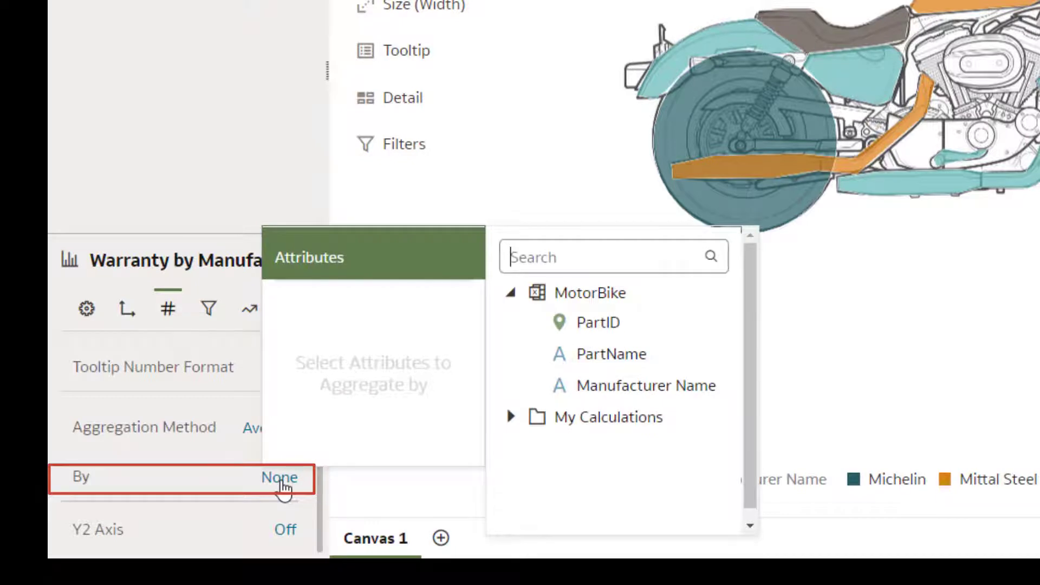
pyautogui.click(599, 322)
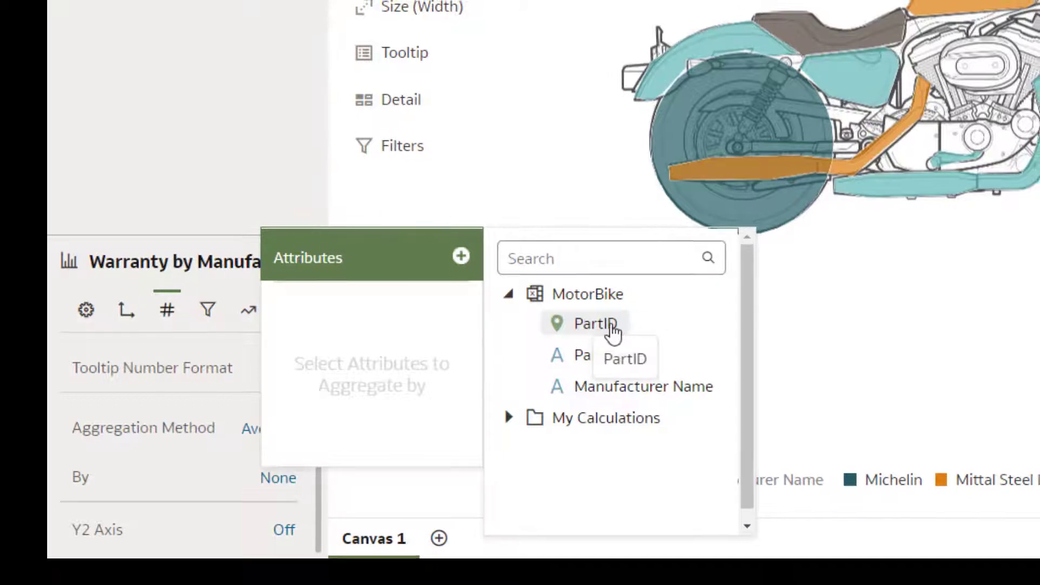
pyautogui.click(594, 323)
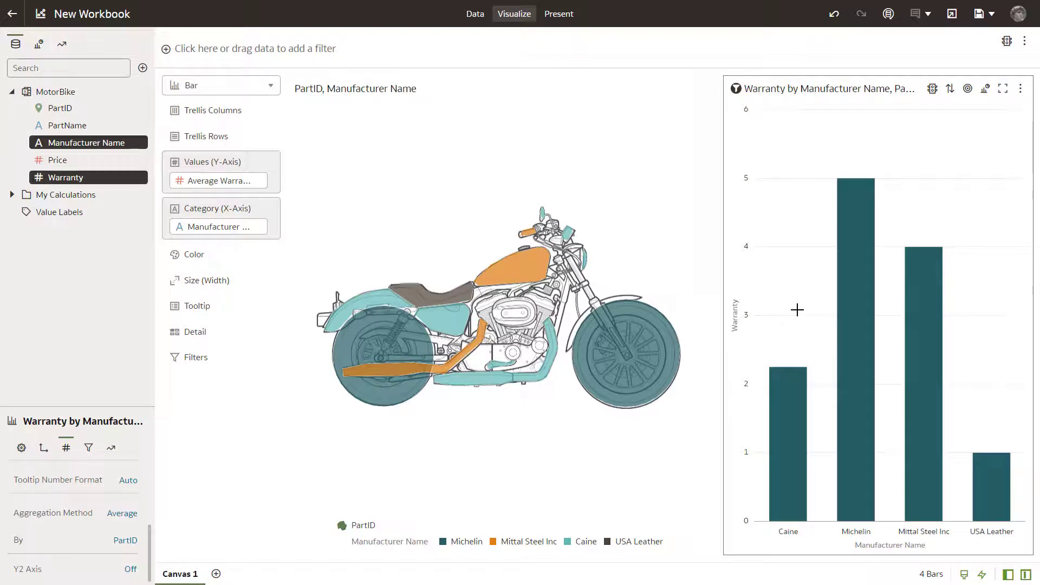
# Show Price as a Tile visualization displaying 745.
pyautogui.click(57, 160)
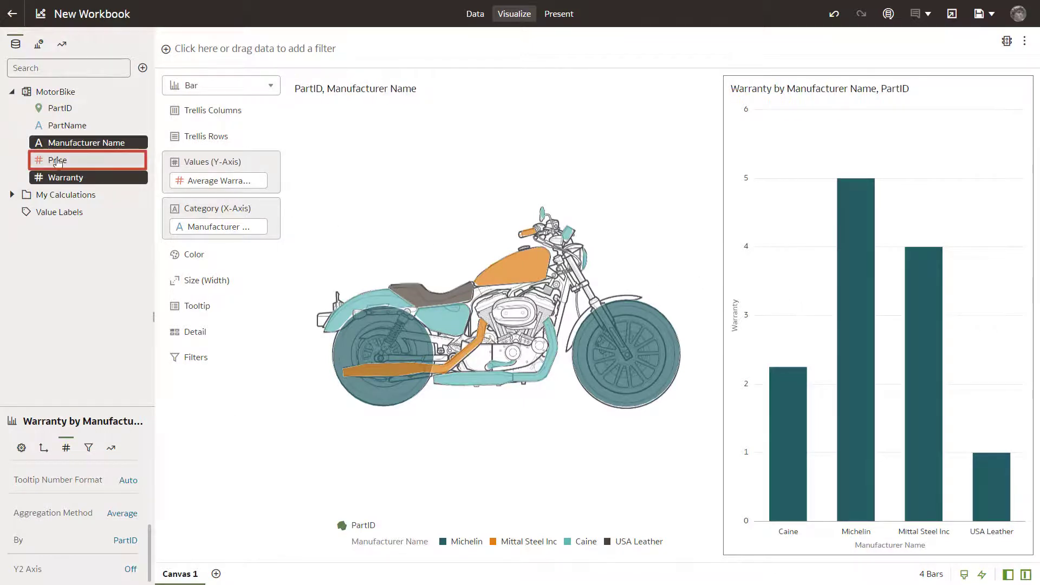
pyautogui.rightClick(58, 161)
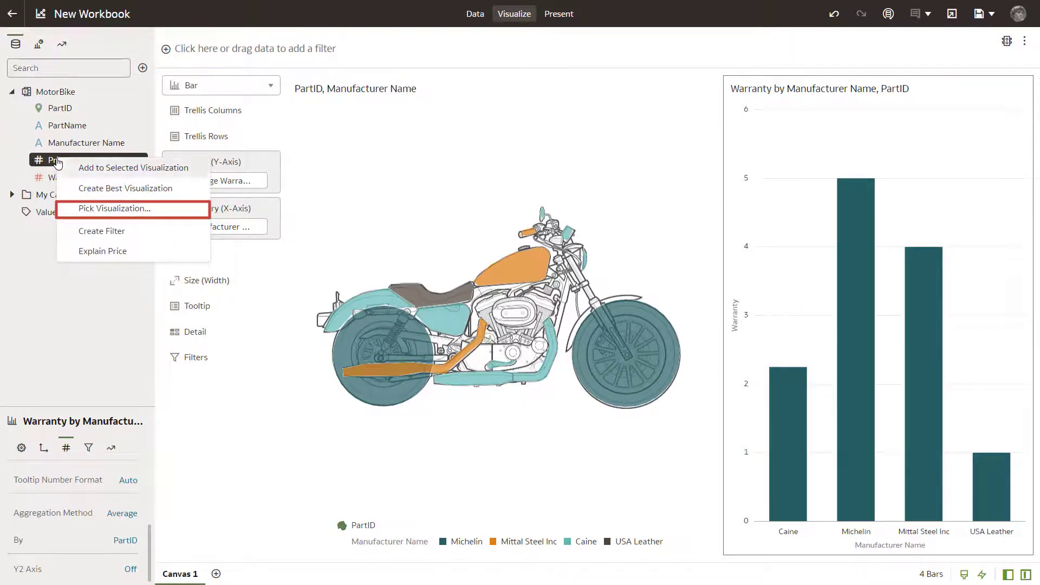
pyautogui.click(114, 208)
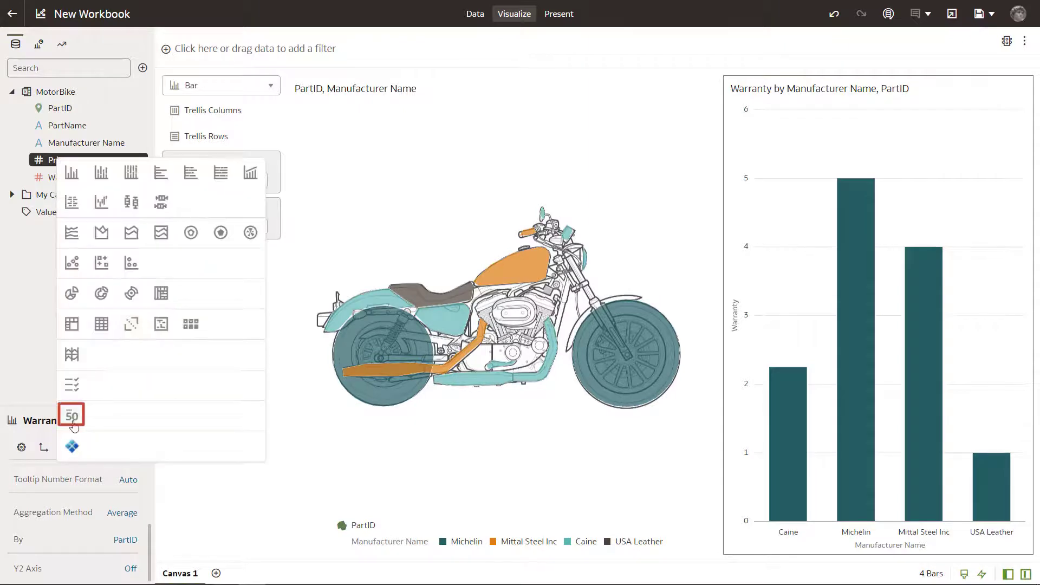
pyautogui.click(71, 415)
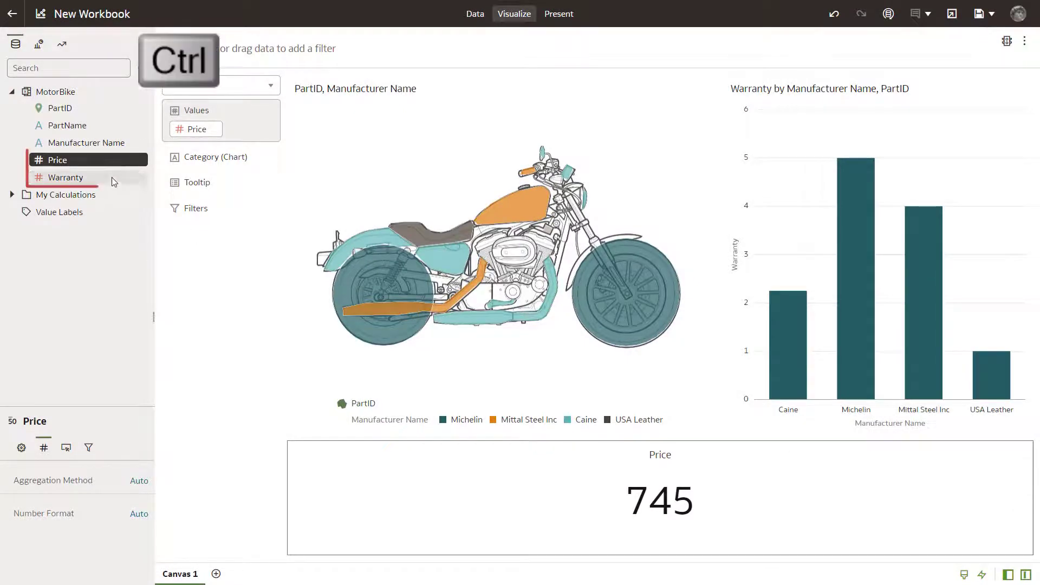
# Add the Warranty column alongside Price as tooltip data on the Price tile.
pyautogui.click(67, 176)
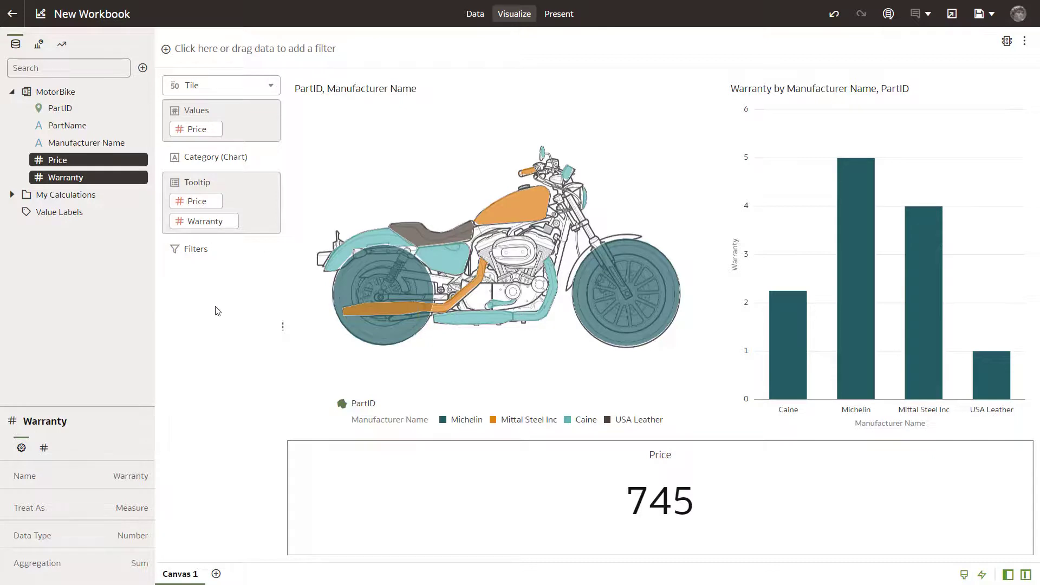
pyautogui.moveTo(410, 281)
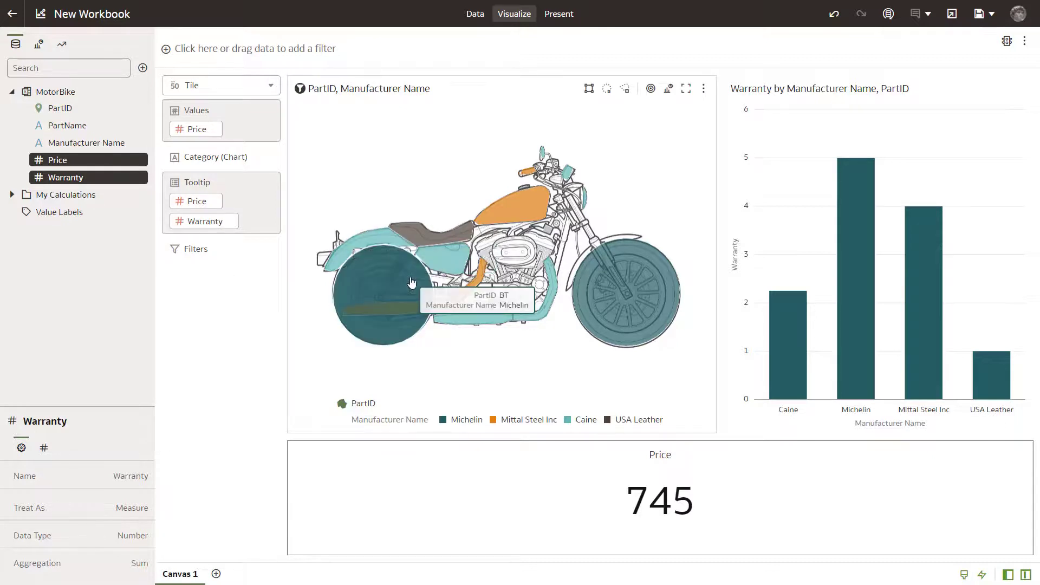
pyautogui.moveTo(603, 318)
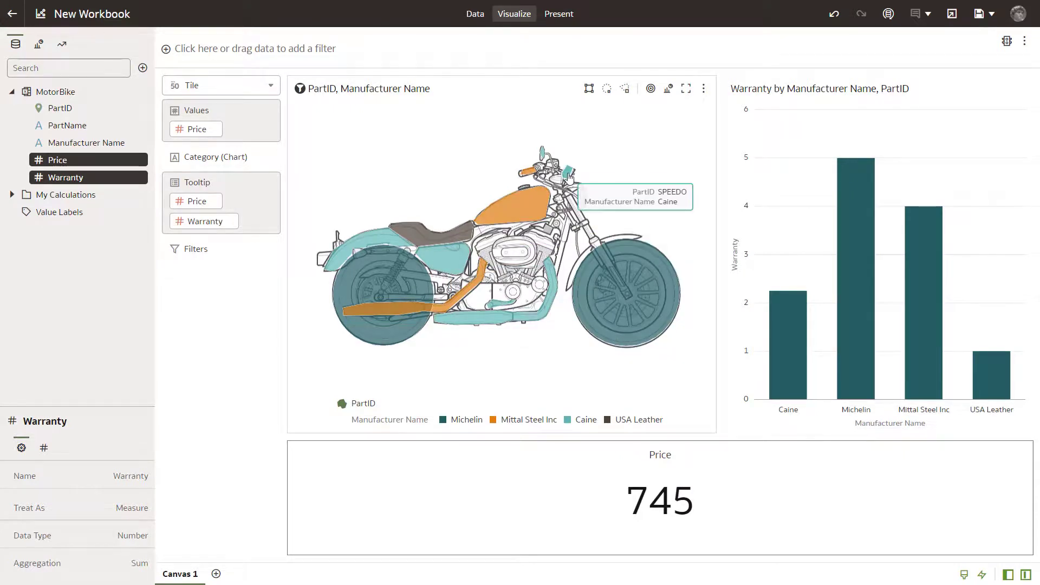
# Set the motorbike part map to Use as Filter for the other visualizations.
pyautogui.click(221, 85)
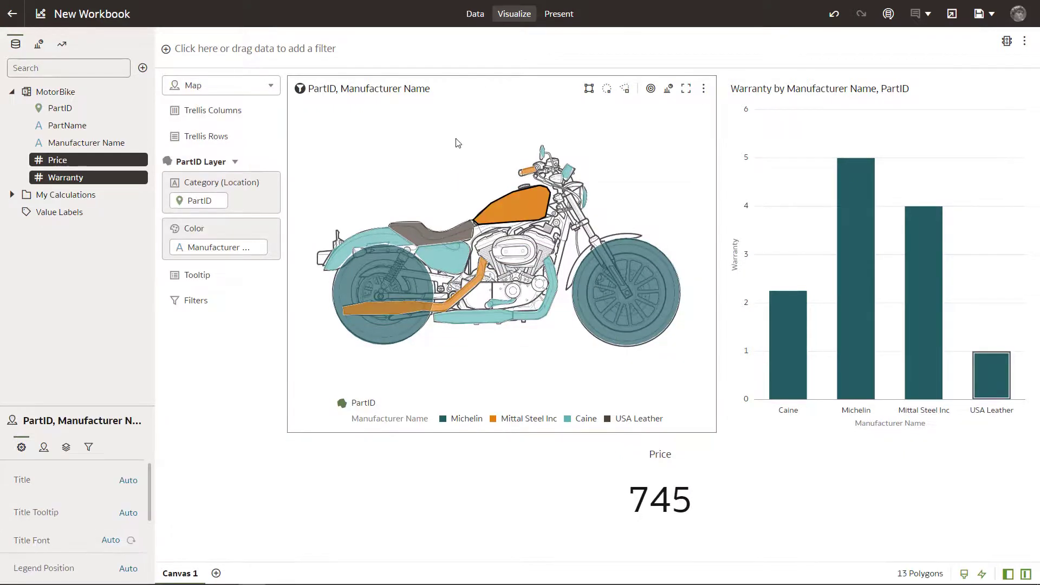
pyautogui.click(705, 88)
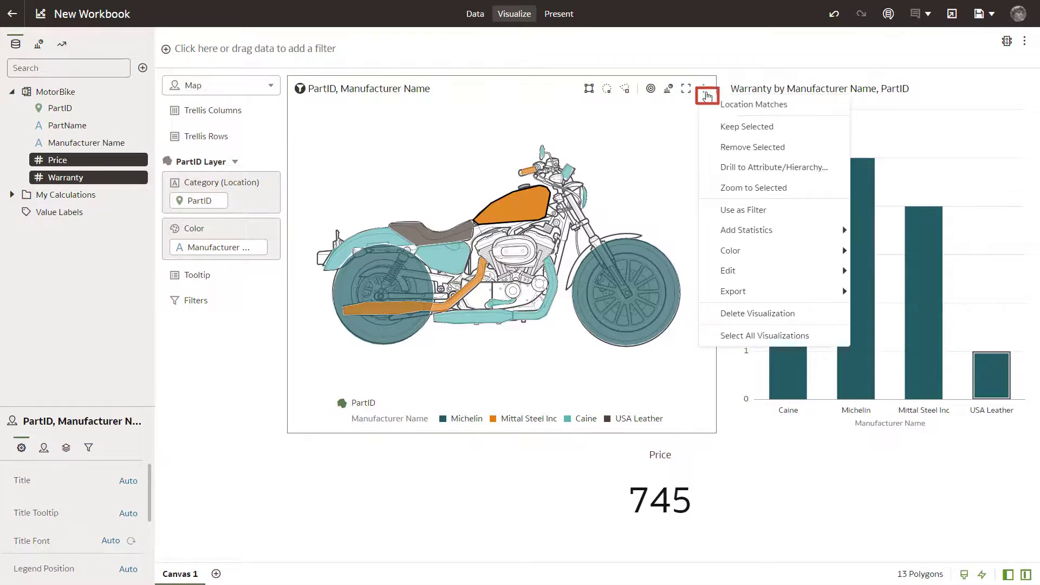
pyautogui.moveTo(743, 210)
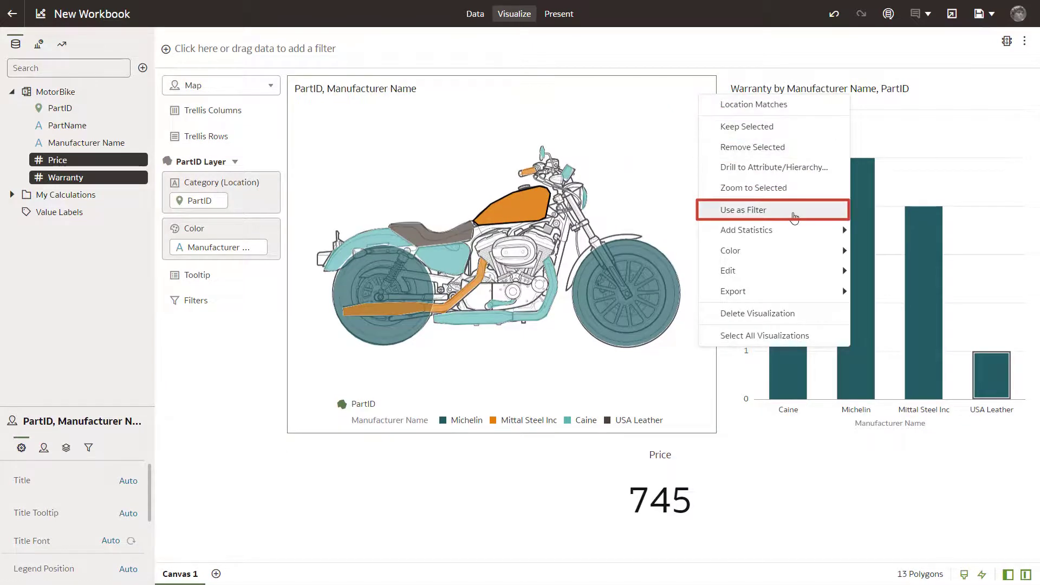
pyautogui.click(743, 209)
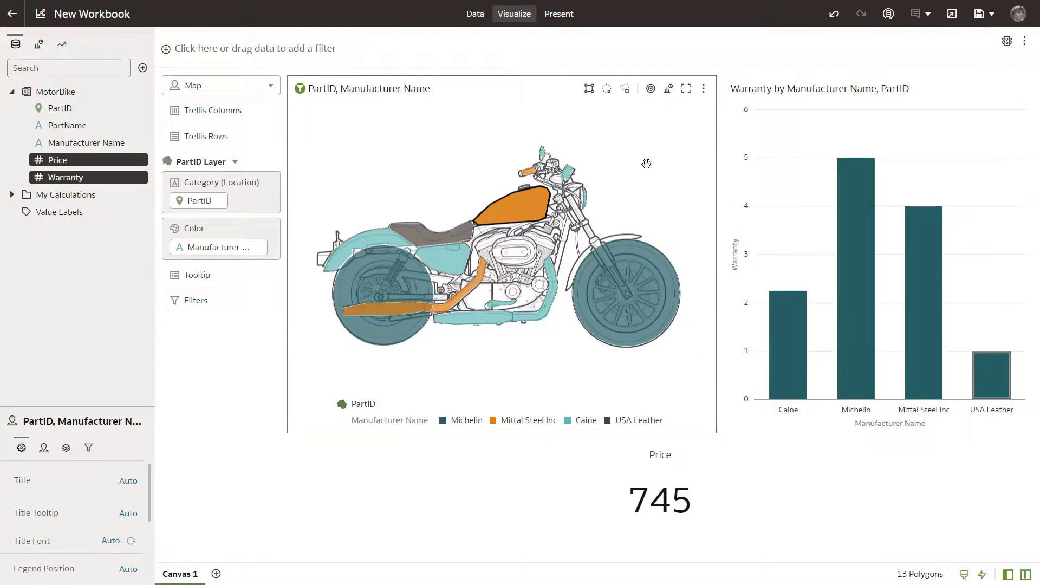
pyautogui.moveTo(653, 271)
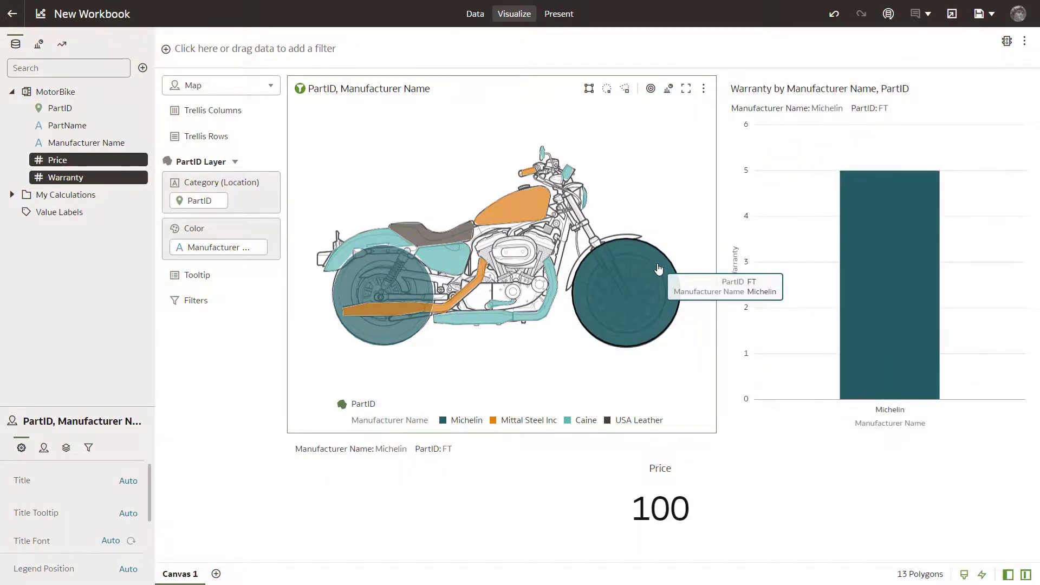
pyautogui.moveTo(527, 214)
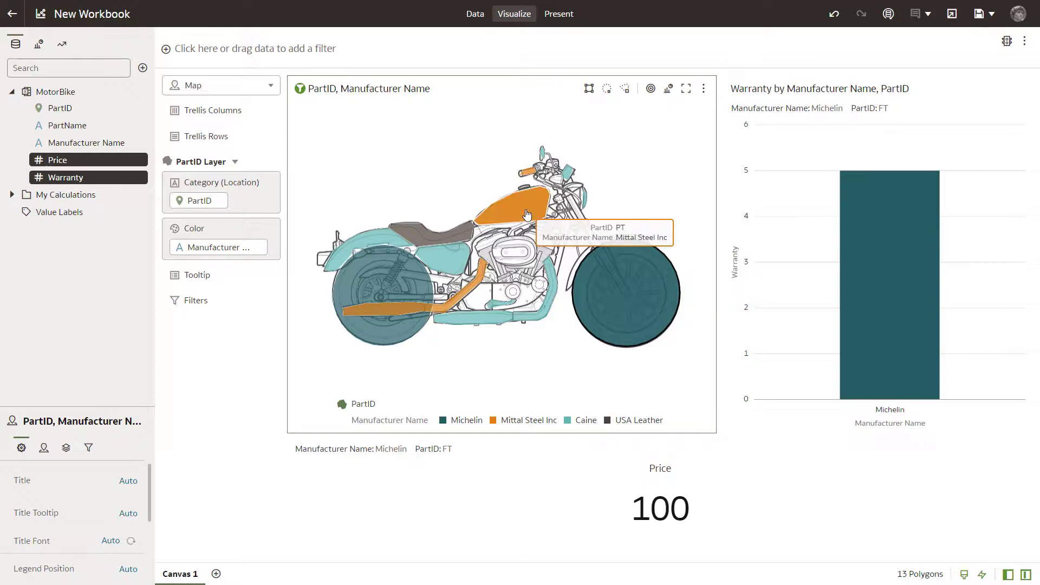
# Filter the chart and Price tile to the fuel tank, then clear the selection.
pyautogui.click(624, 295)
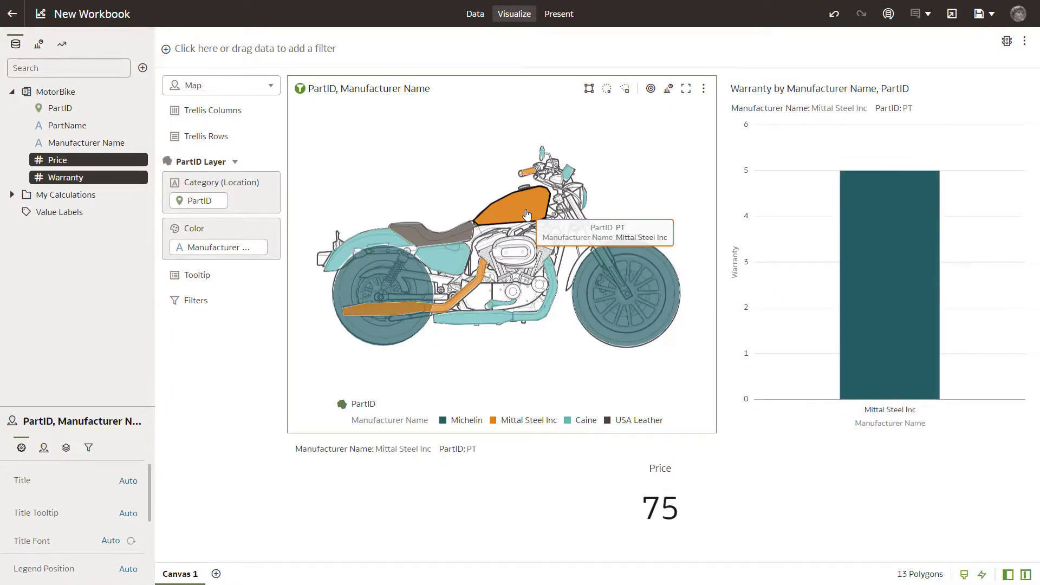
pyautogui.click(525, 200)
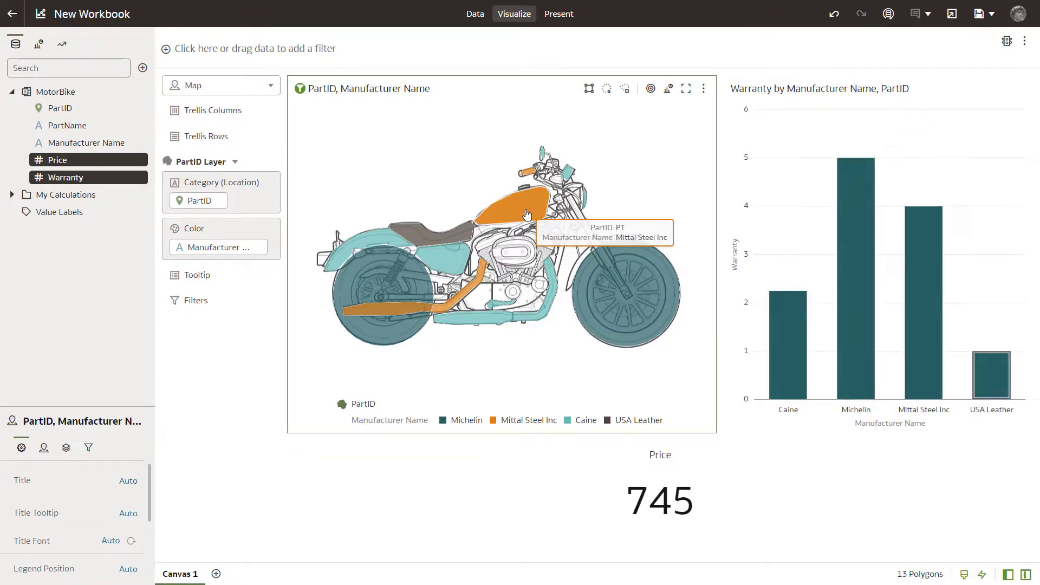
pyautogui.moveTo(629, 136)
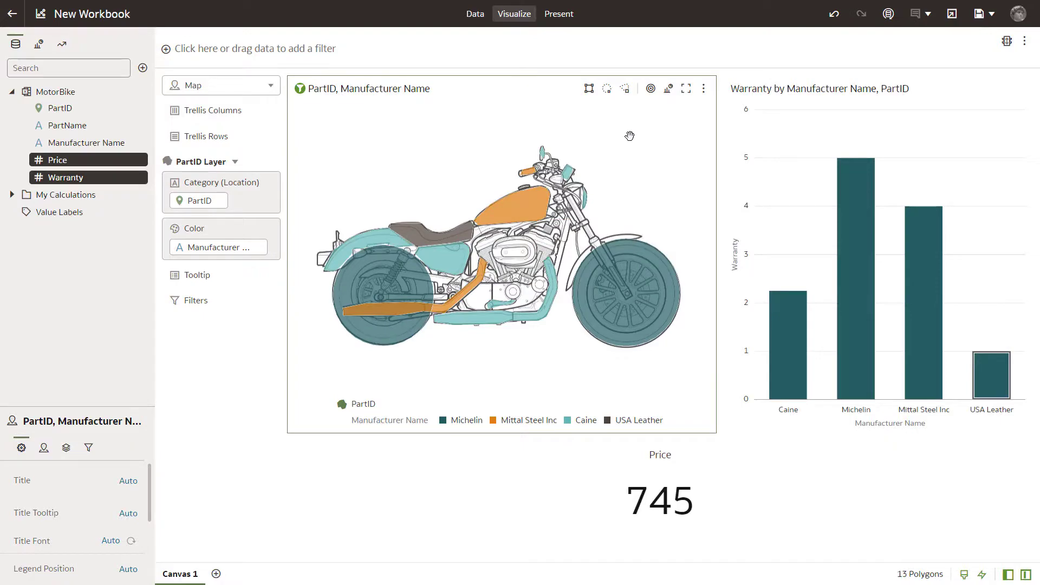